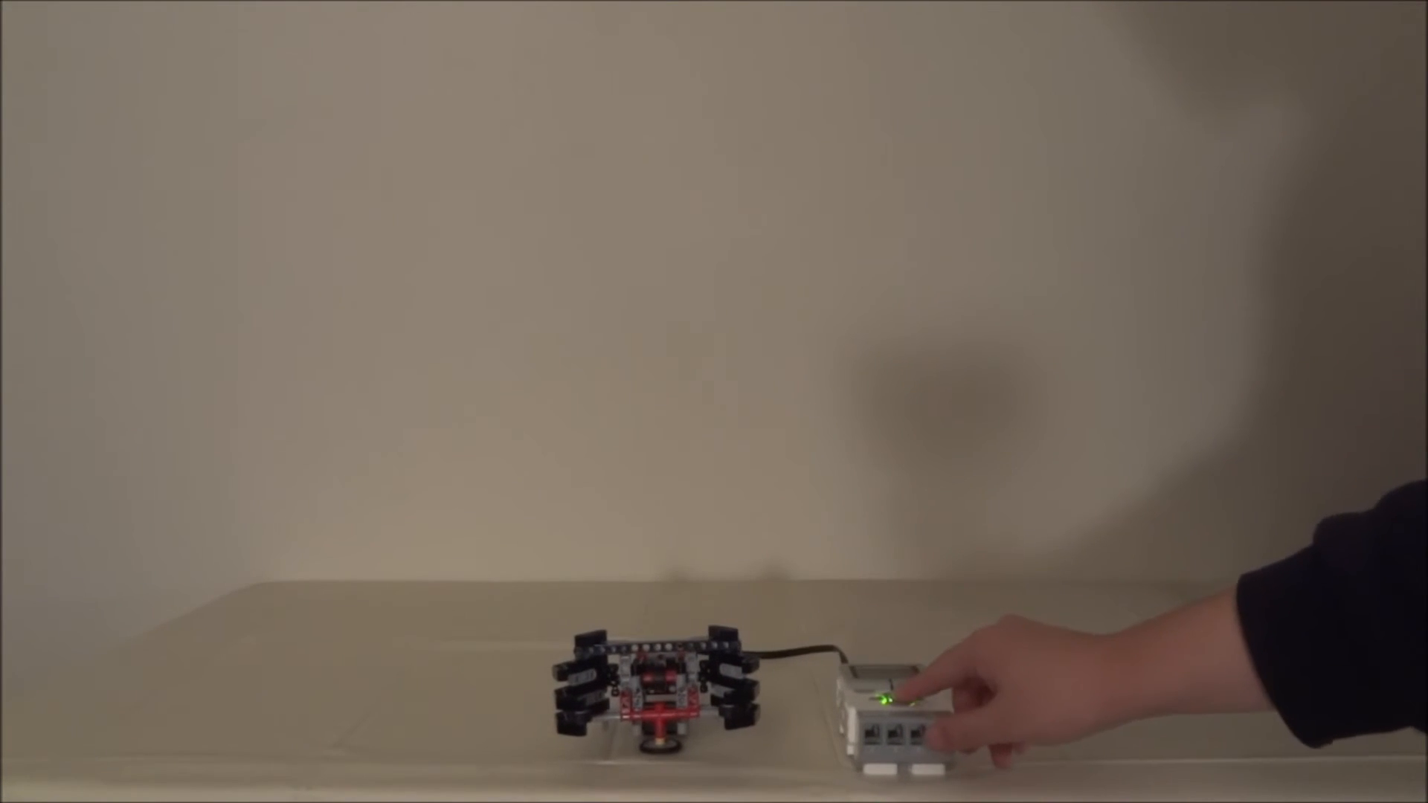
- Select and run the program from the EV3 brick's center button so the robot draws in its legs
{"action": "left_click", "coordinate": [888, 694]}
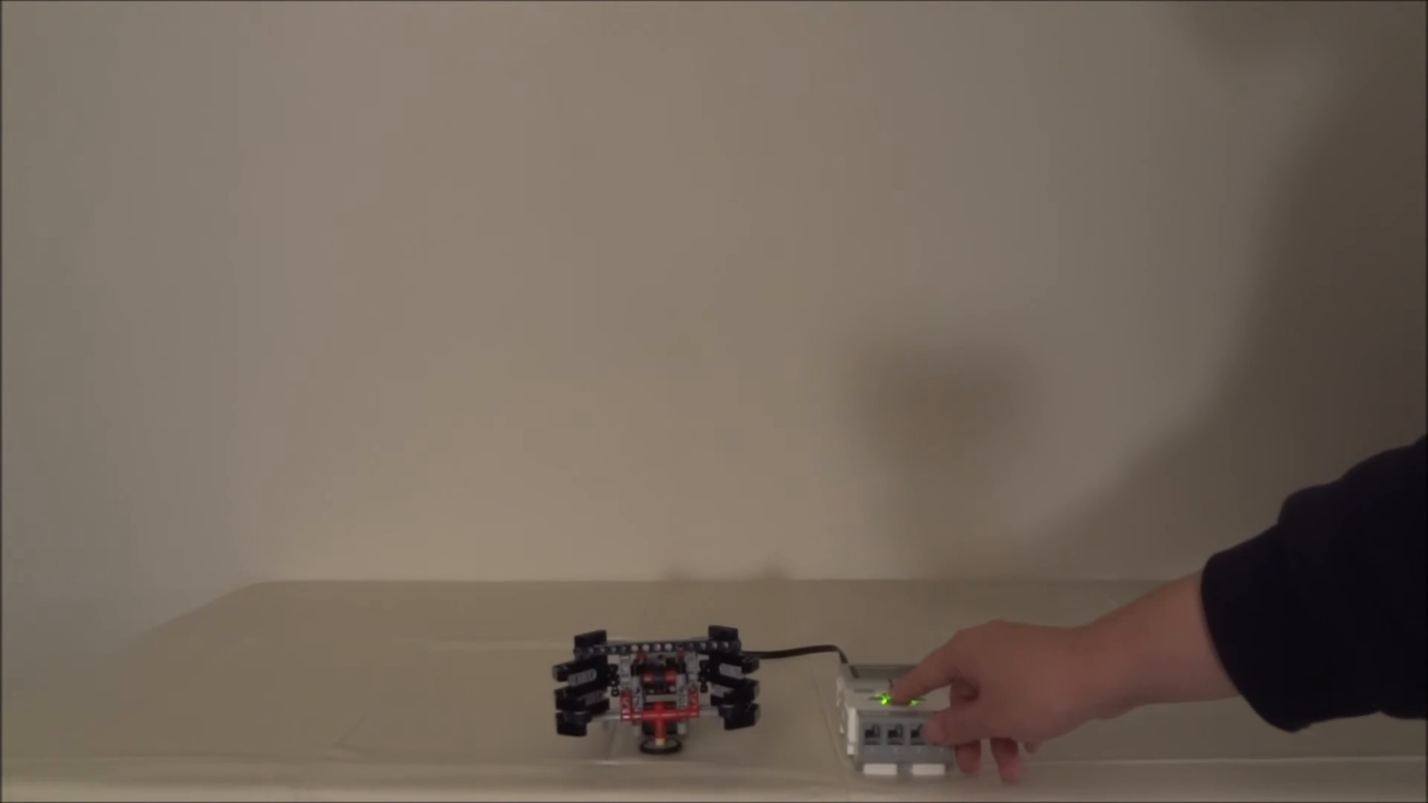
{"action": "left_click", "coordinate": [901, 700]}
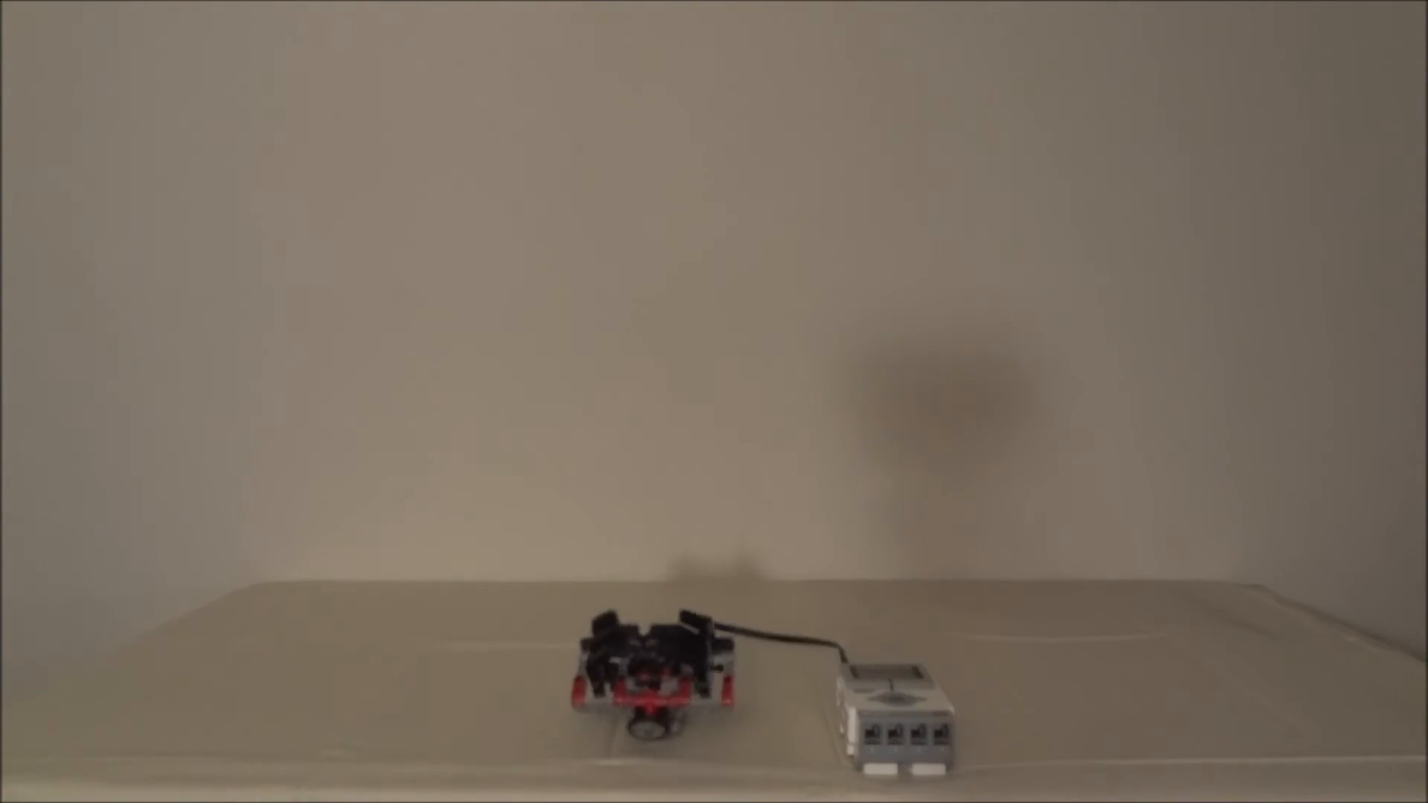